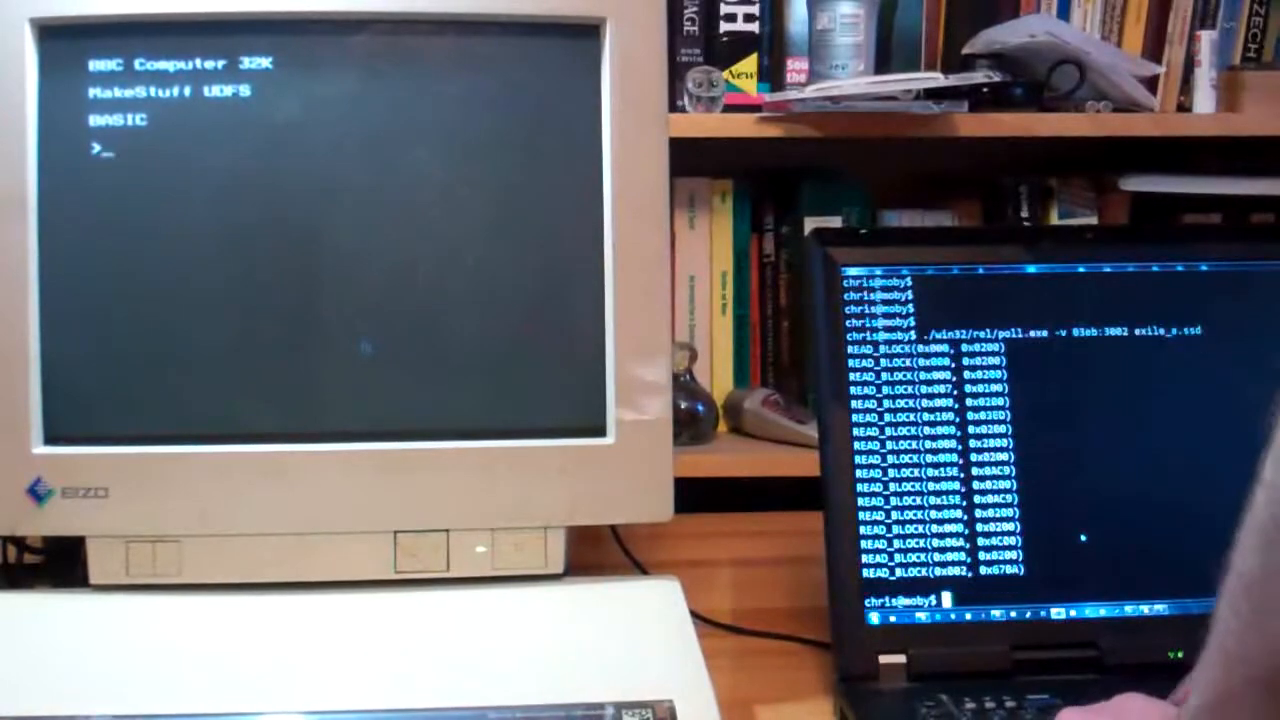
{"action": "type", "text": "./win32/rel/poll.exe -v 03eb:3002 elite_a.ssd"}
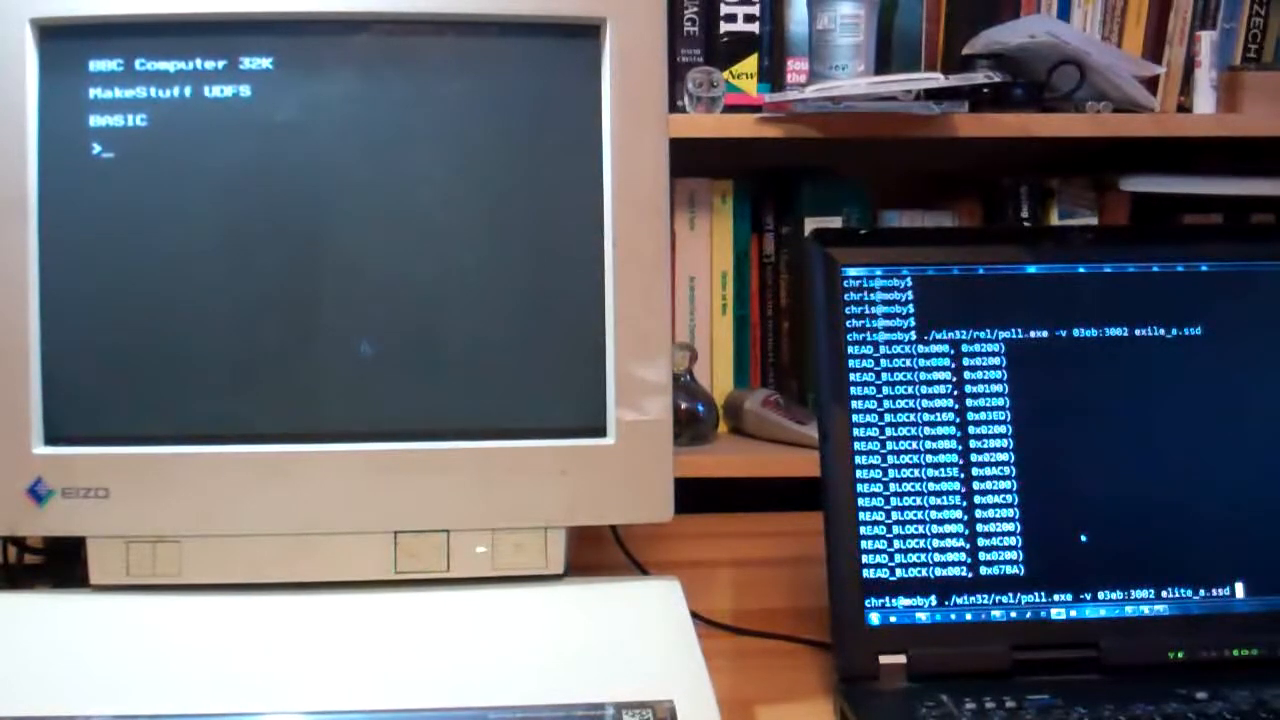